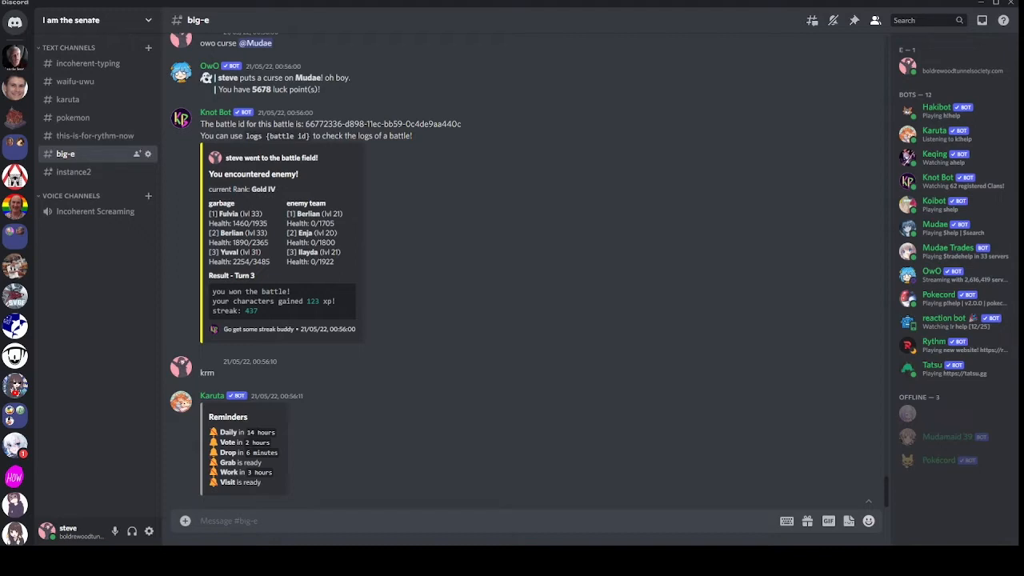
Send 'klu rem' in big-e to get Karuta's character results for Rem.
text(klu)
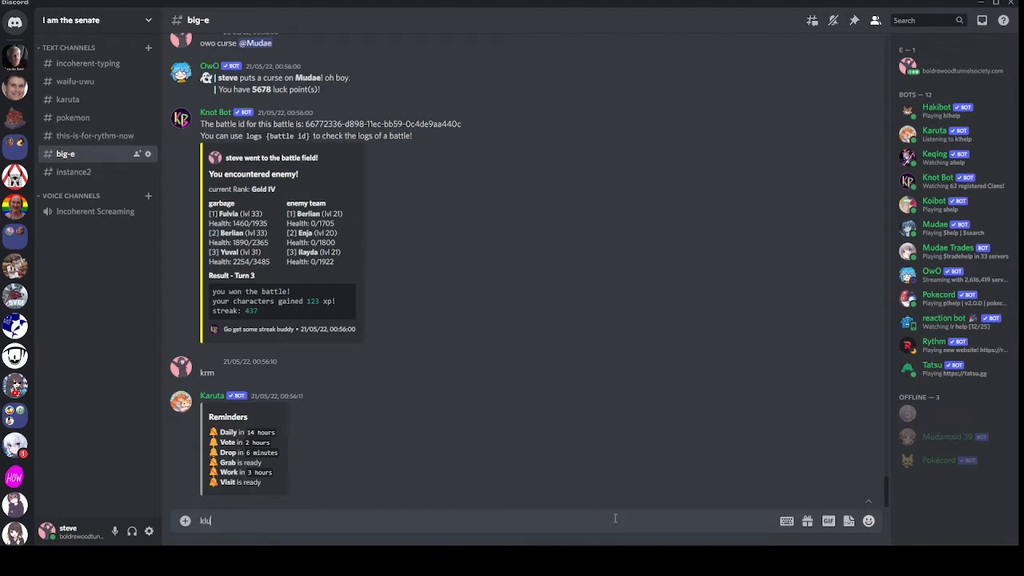
text(rem)
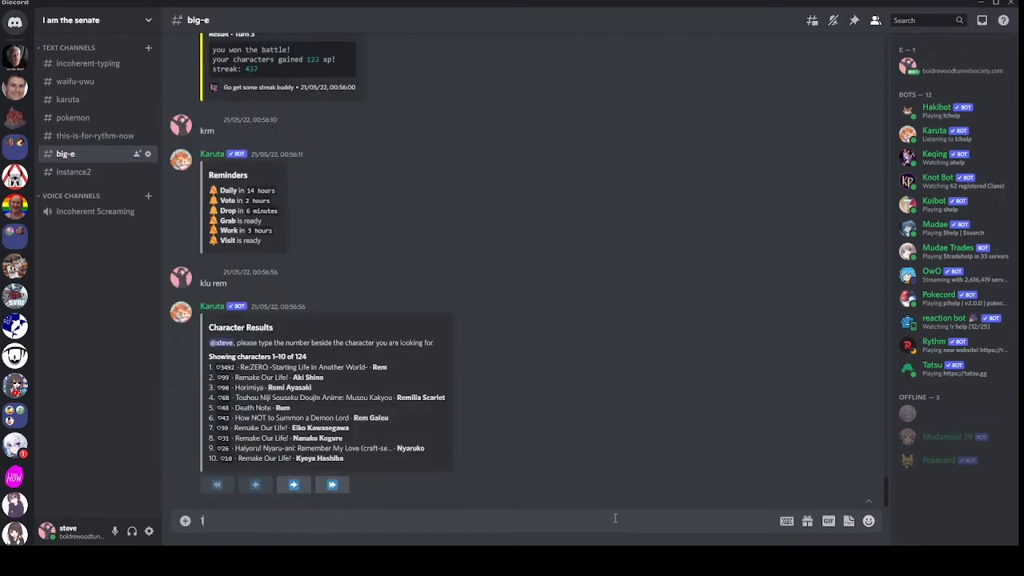
key(Return)
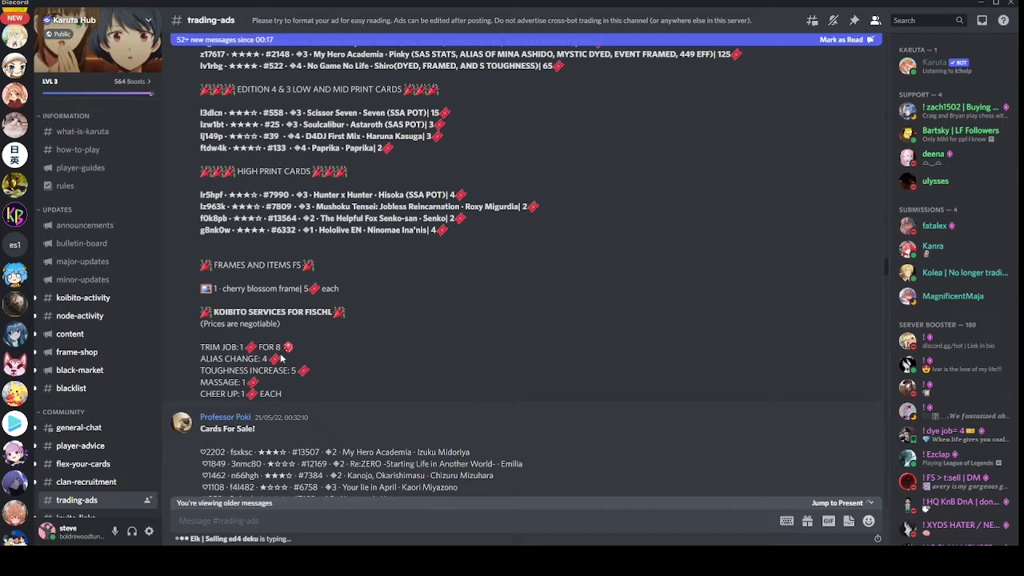
mouse_move(303, 389)
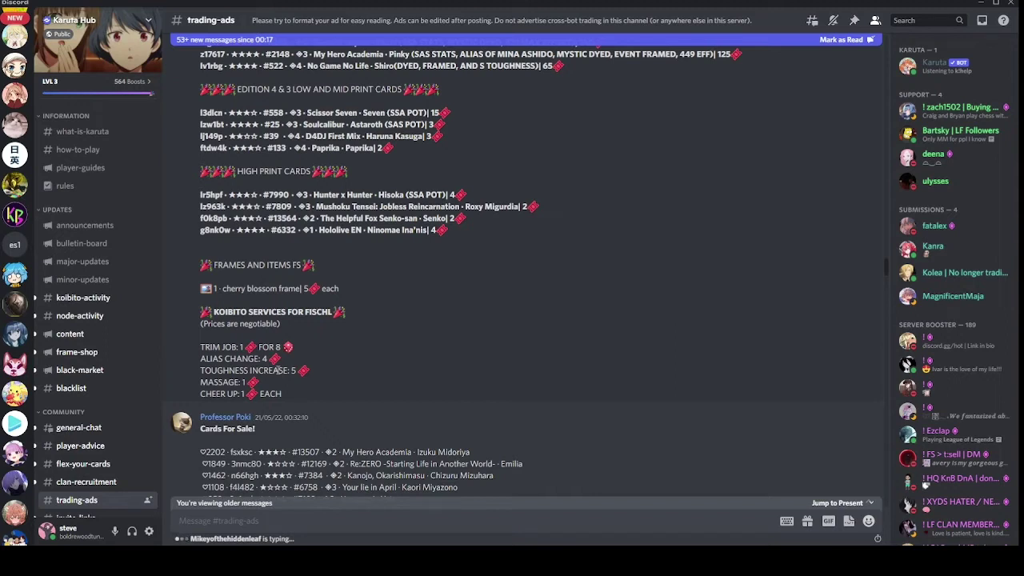
mouse_move(304, 381)
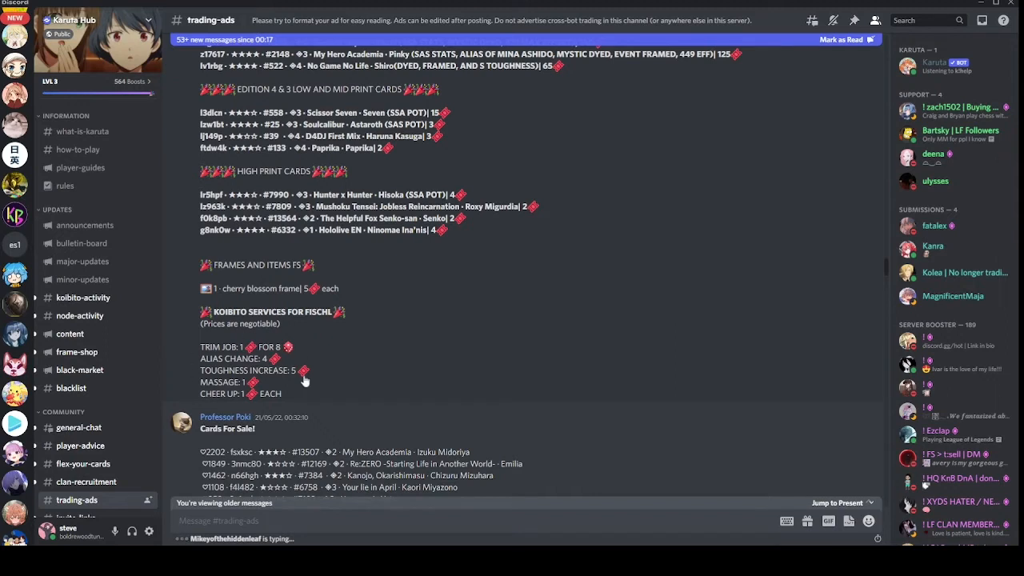
mouse_move(13, 315)
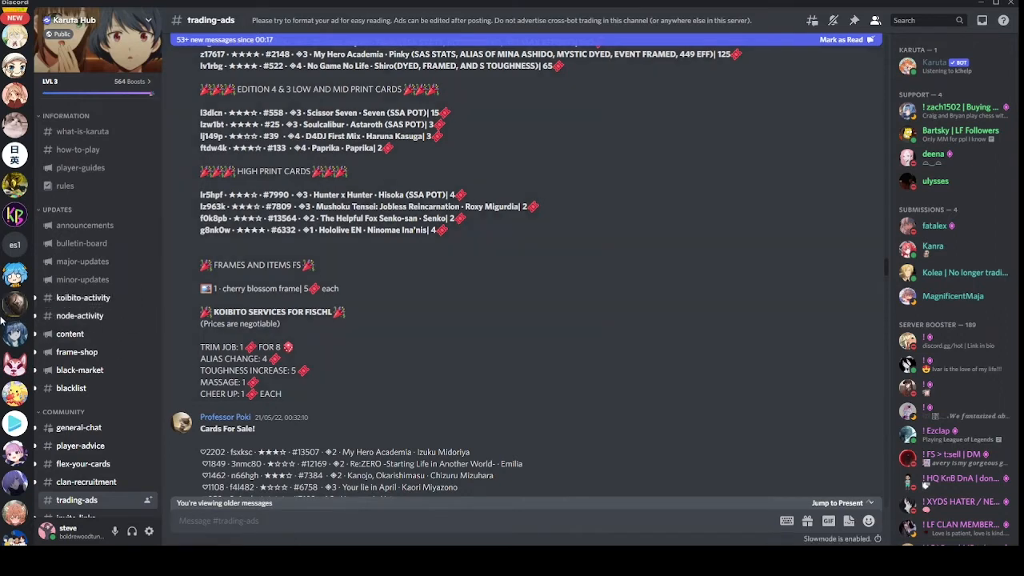
mouse_move(246, 410)
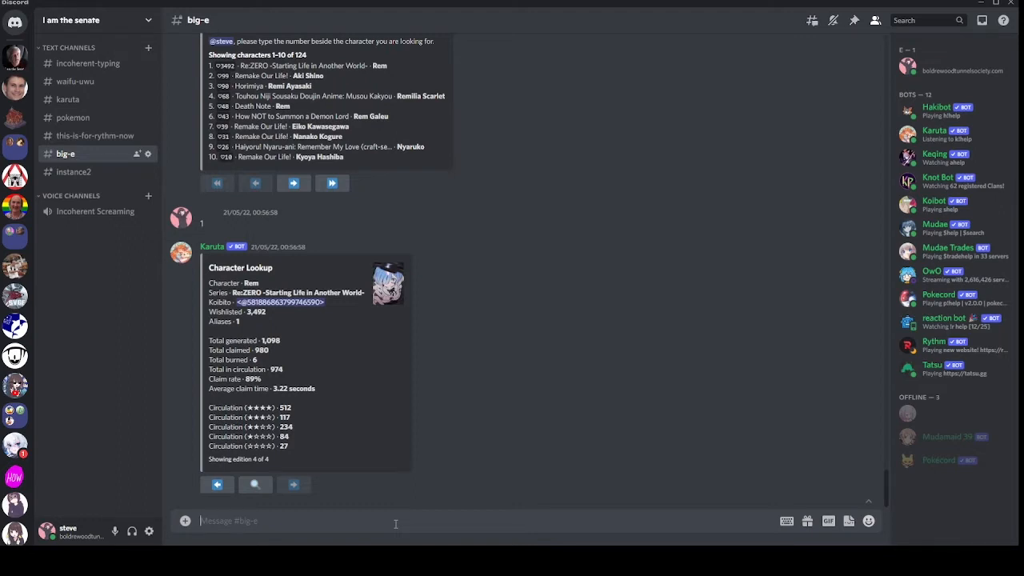
Send 'klb rem' in big-e to request Rem's affection leaderboard.
text(klb)
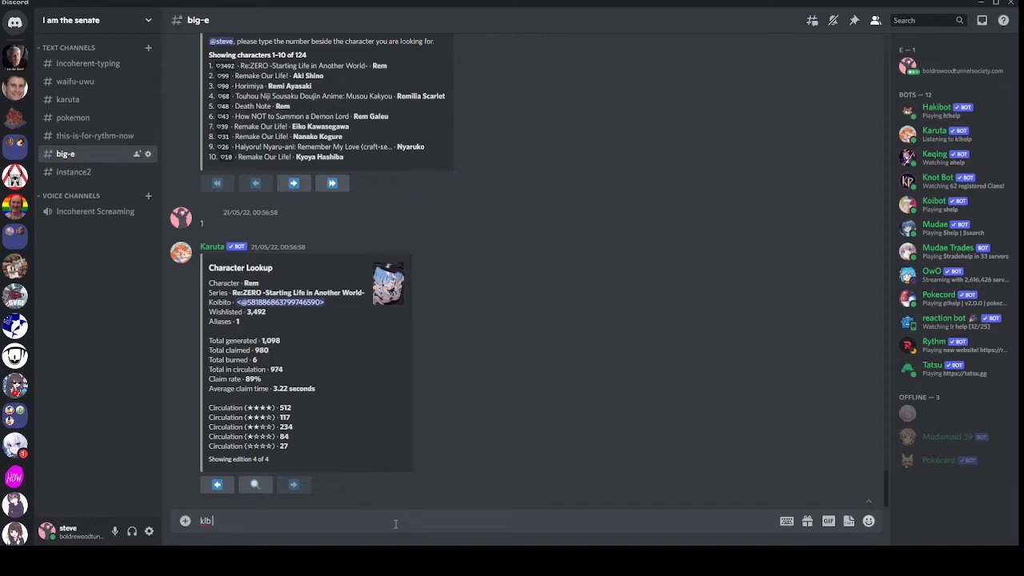
text(rem)
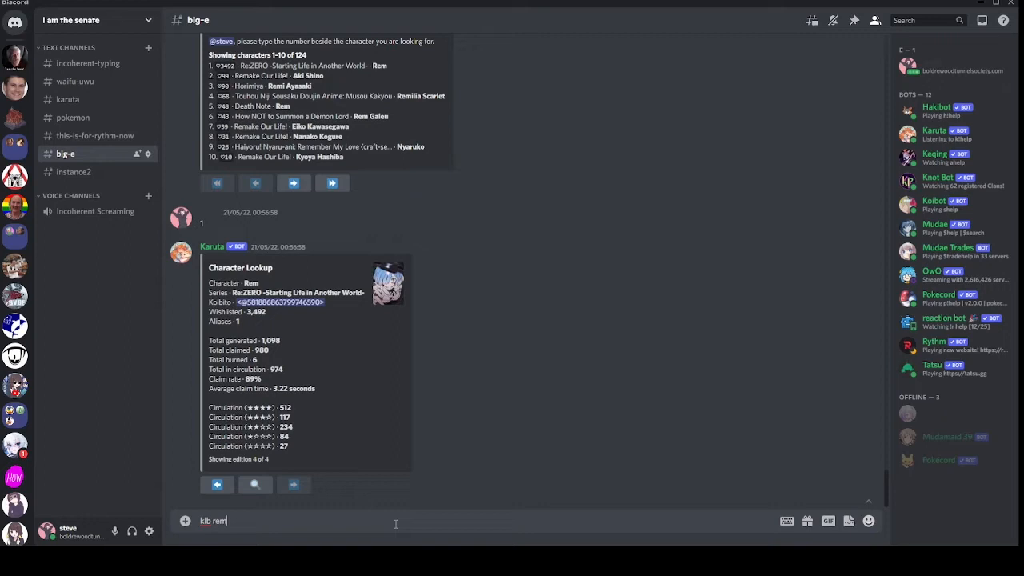
key(Return)
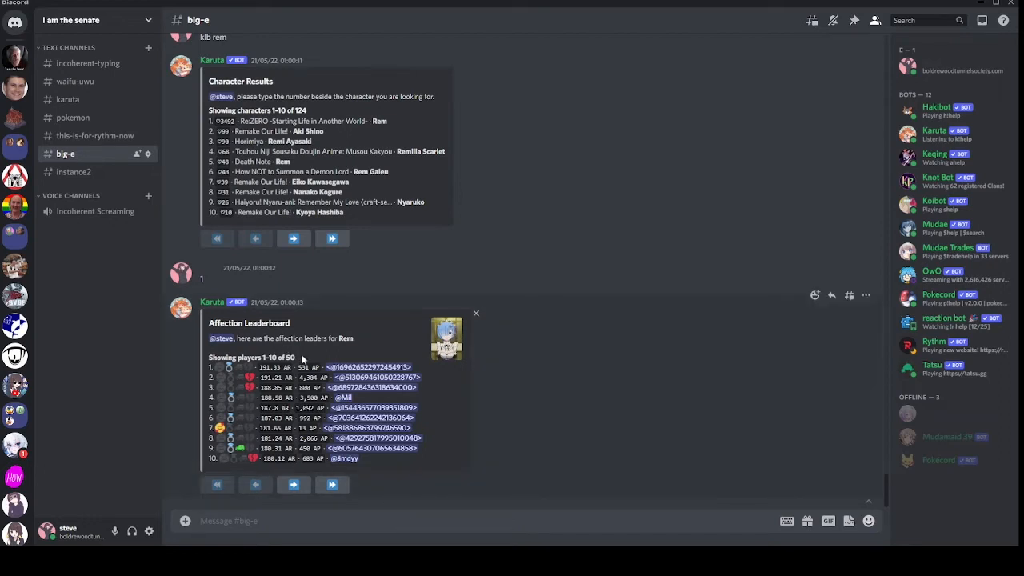
Page through Rem's affection leaderboard to the last page (players 41–50) and back.
double_click(278, 357)
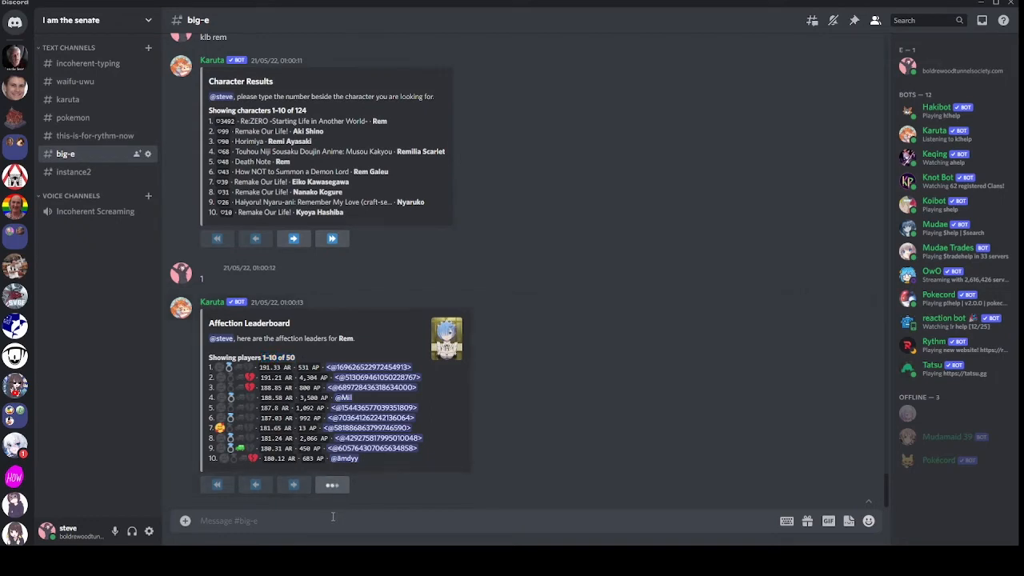
click(331, 485)
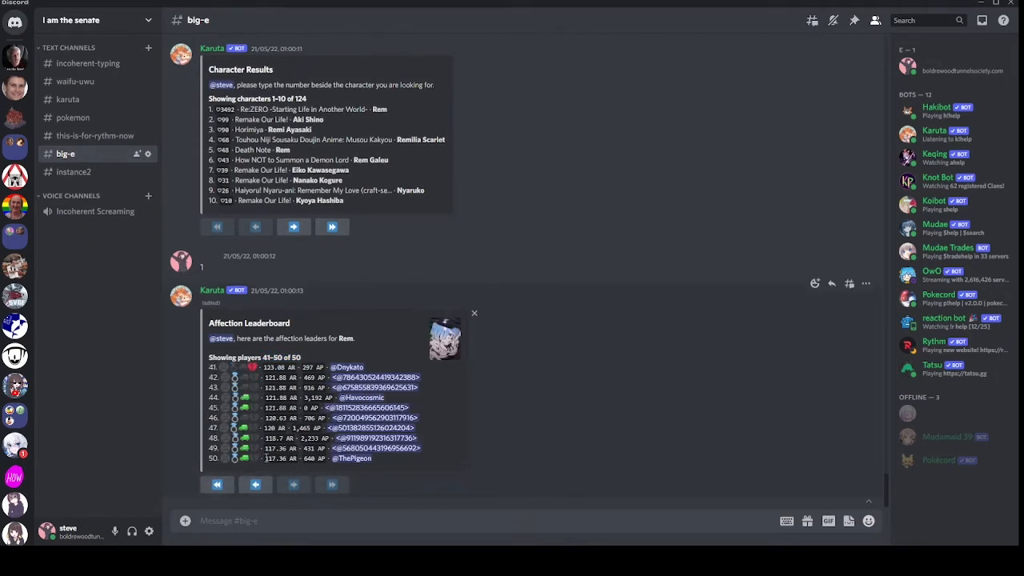
double_click(270, 457)
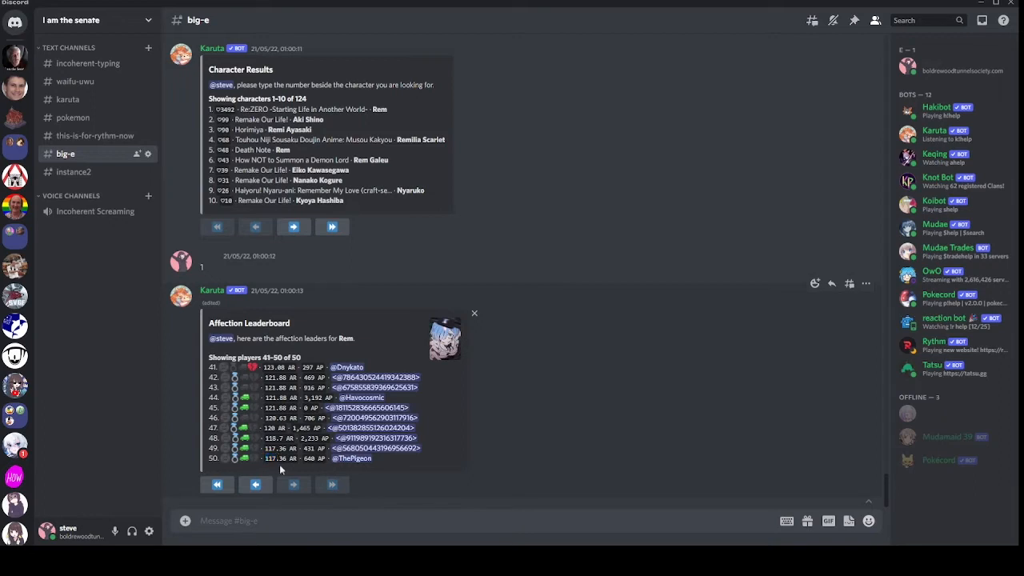
mouse_move(232, 472)
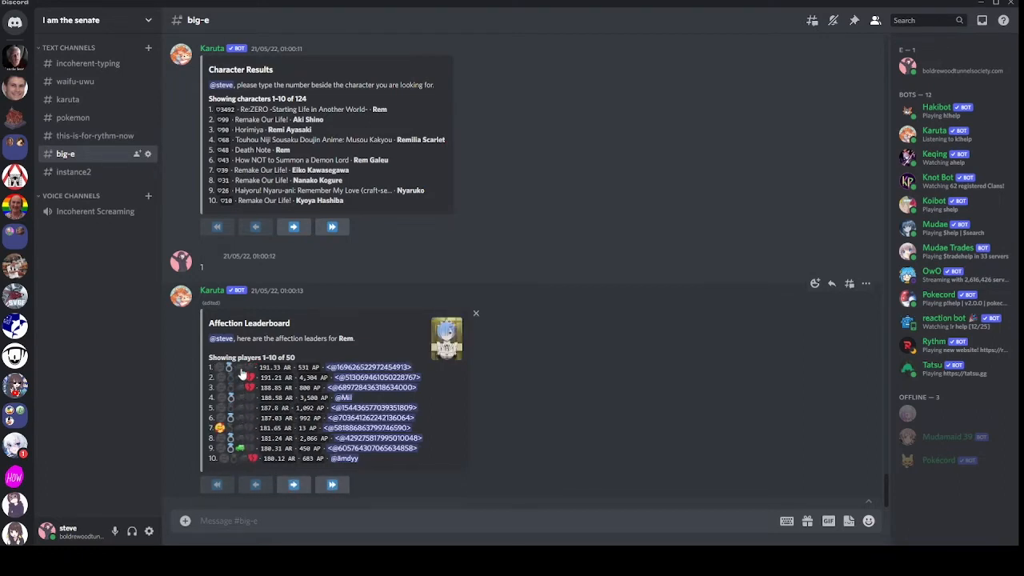
mouse_move(242, 389)
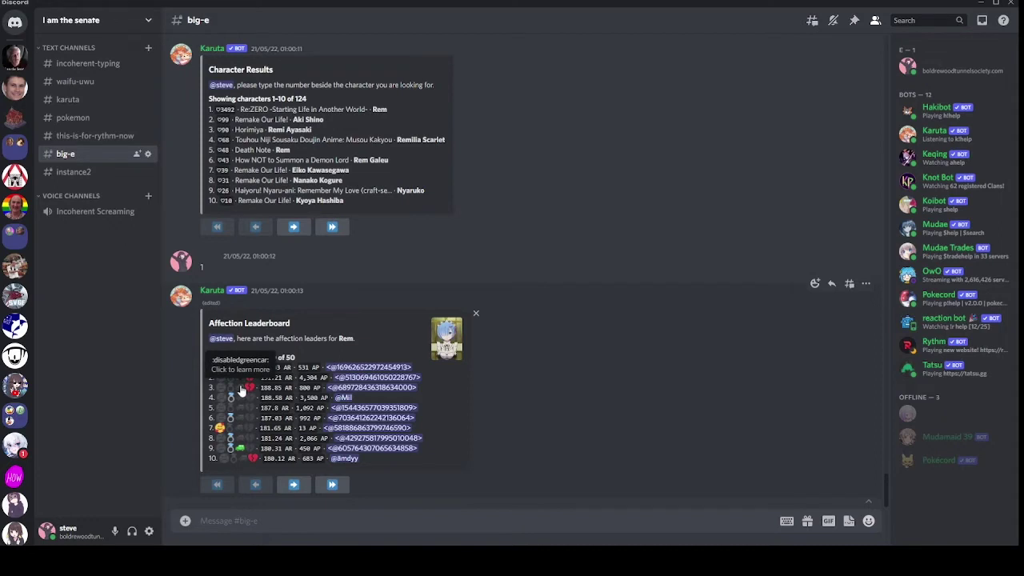
mouse_move(244, 392)
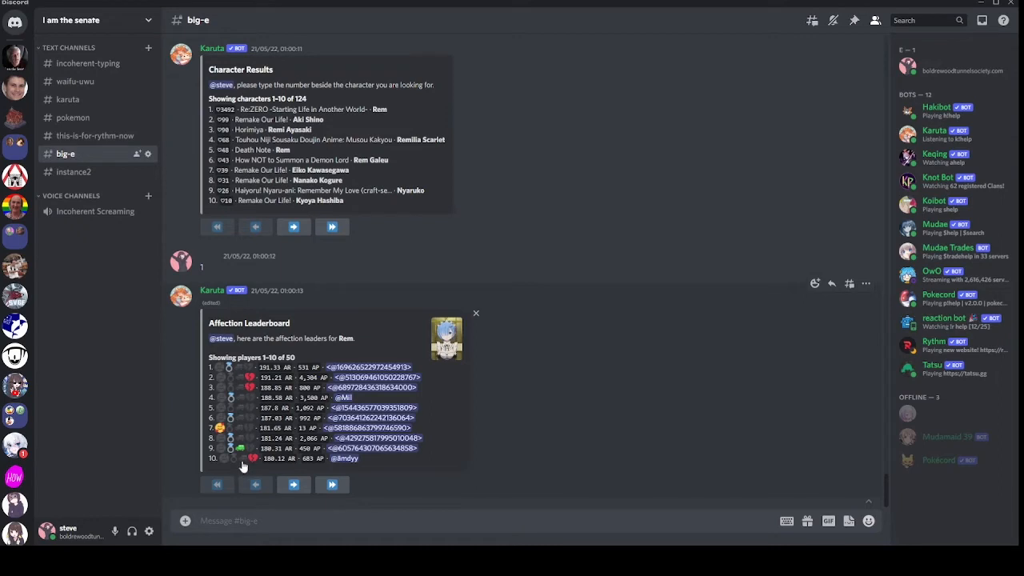
mouse_move(237, 376)
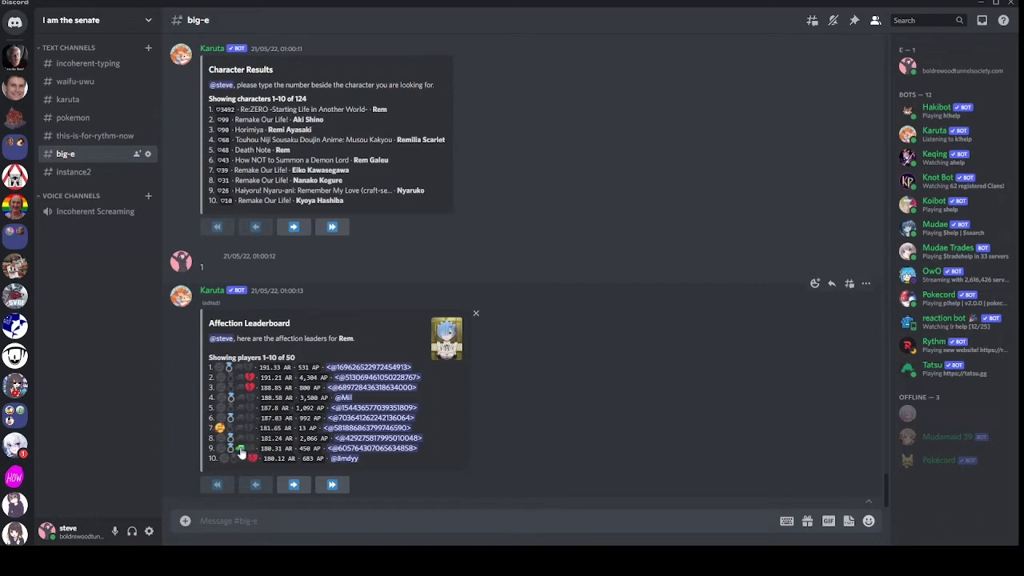
mouse_move(242, 455)
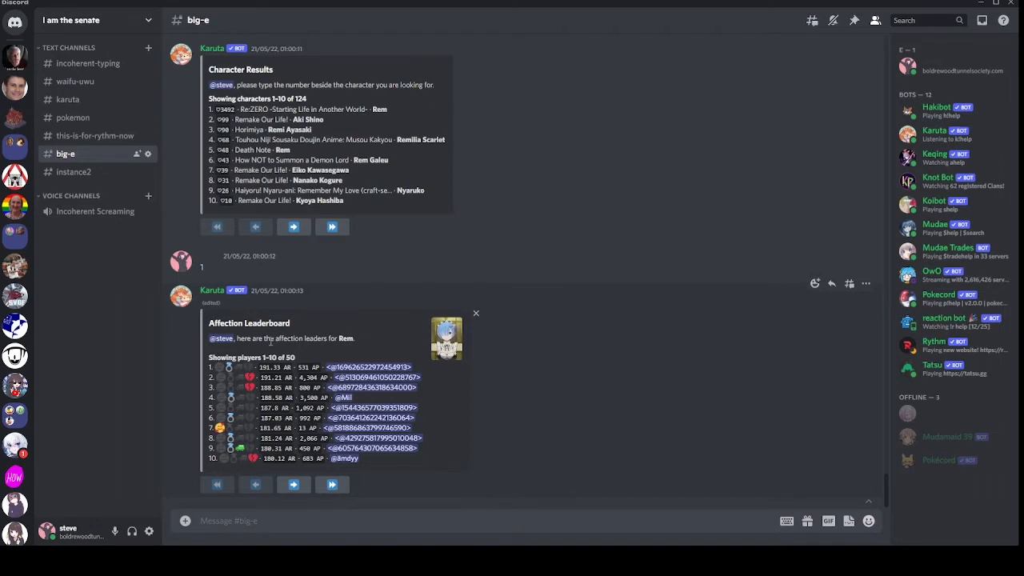
mouse_move(250, 378)
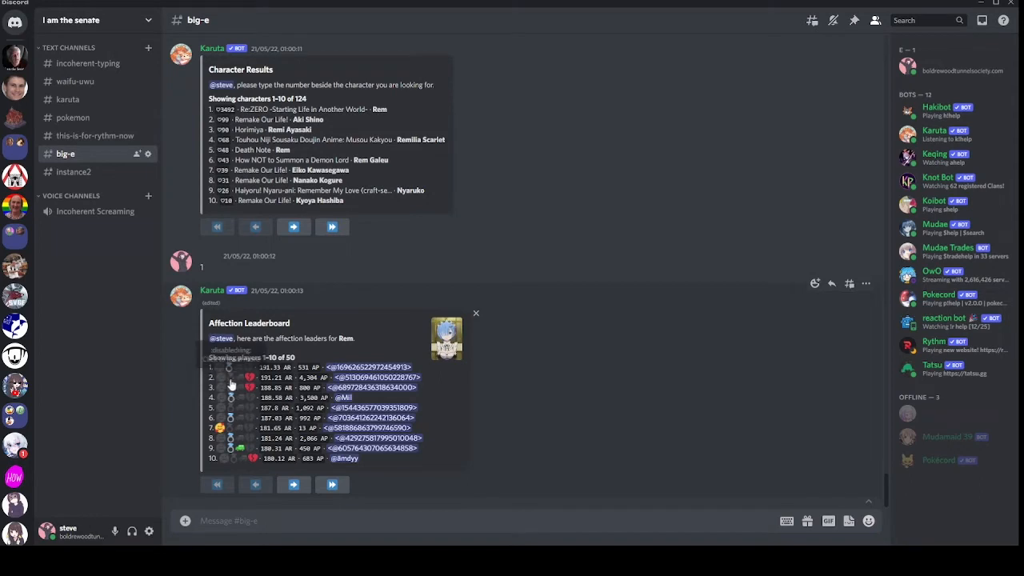
mouse_move(230, 389)
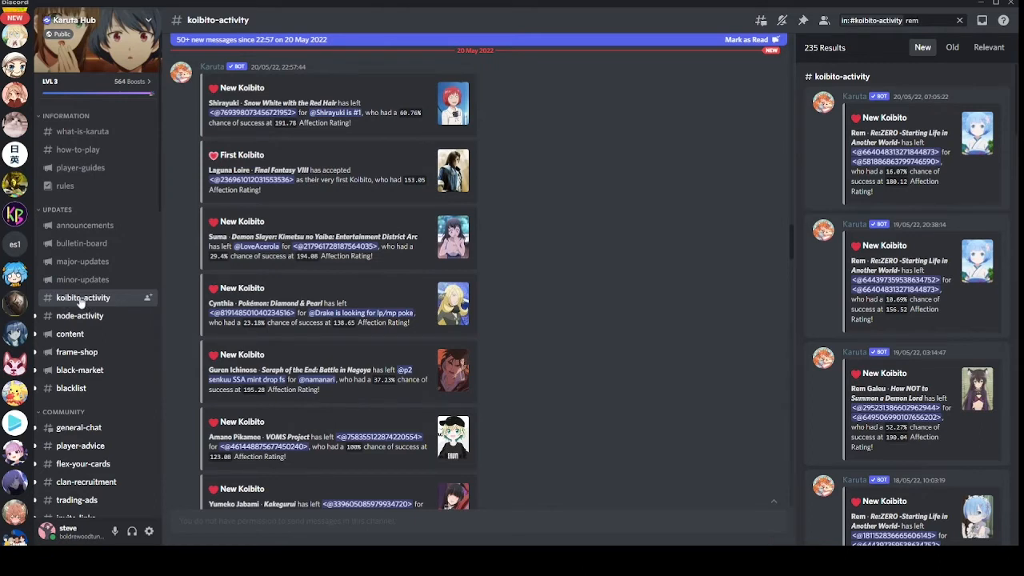
mouse_move(896, 32)
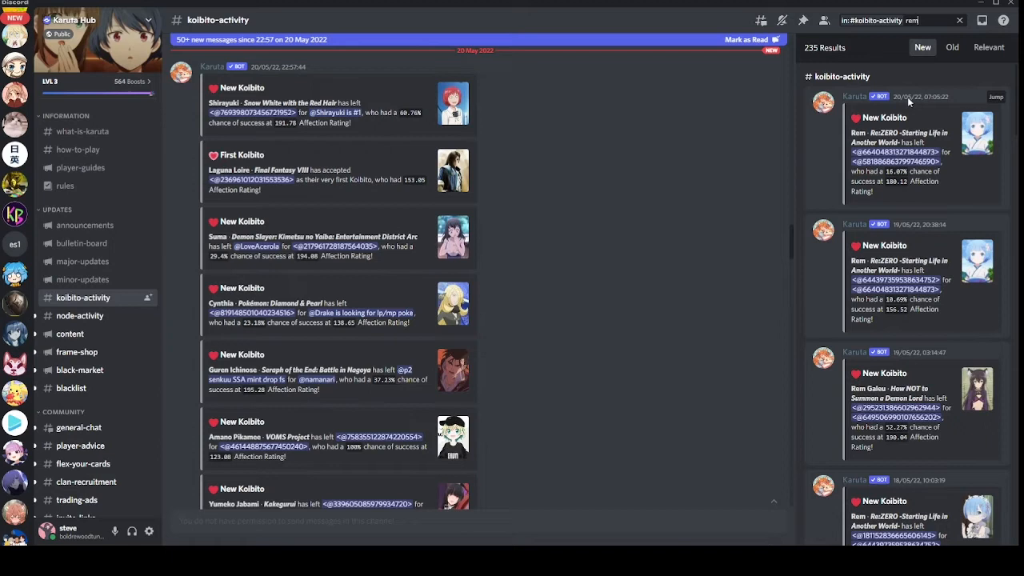
Scroll through the koibito-activity search results for rem.
scroll(down, 3)
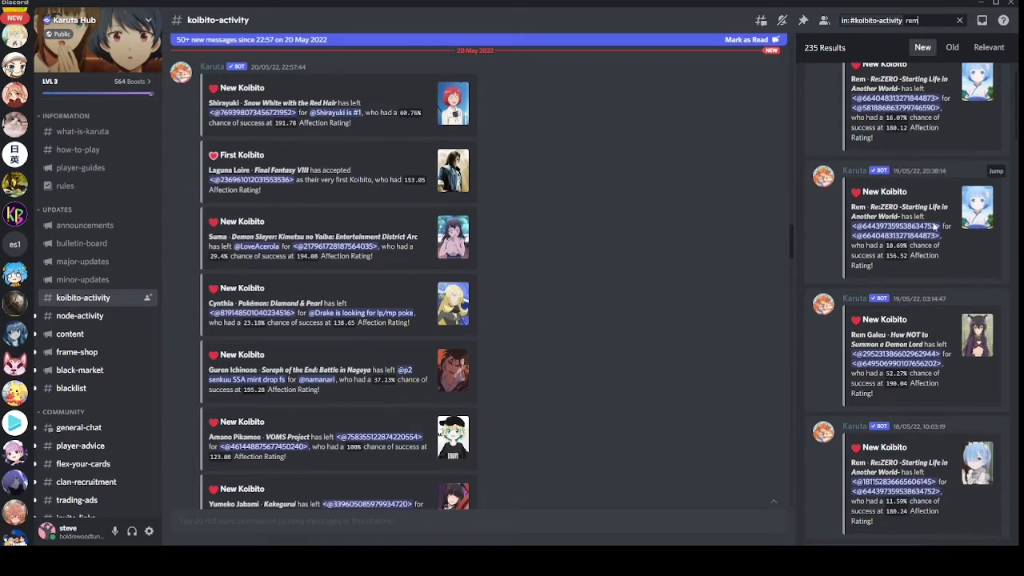
scroll(down, 3)
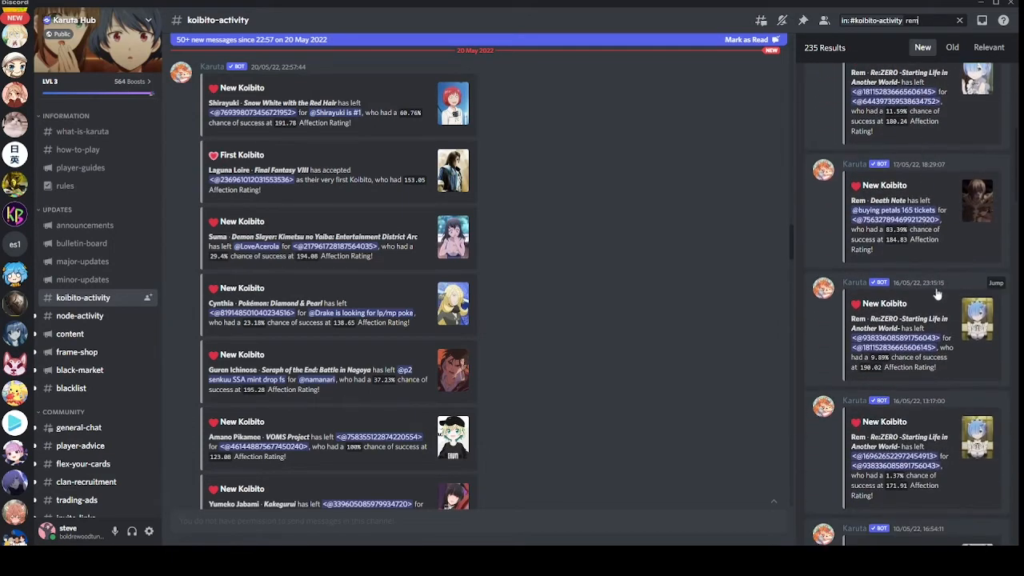
mouse_move(927, 399)
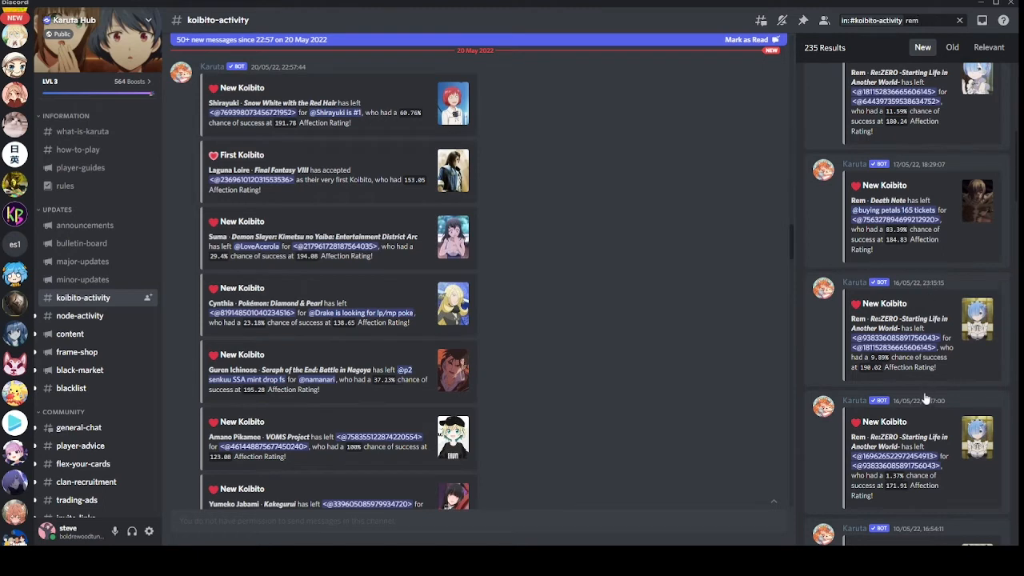
mouse_move(908, 391)
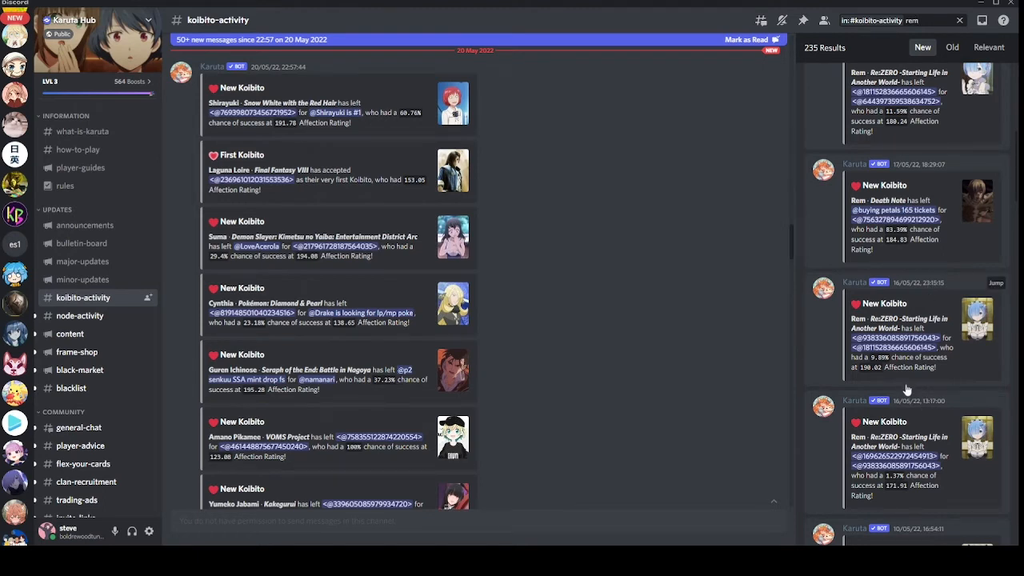
mouse_move(611, 108)
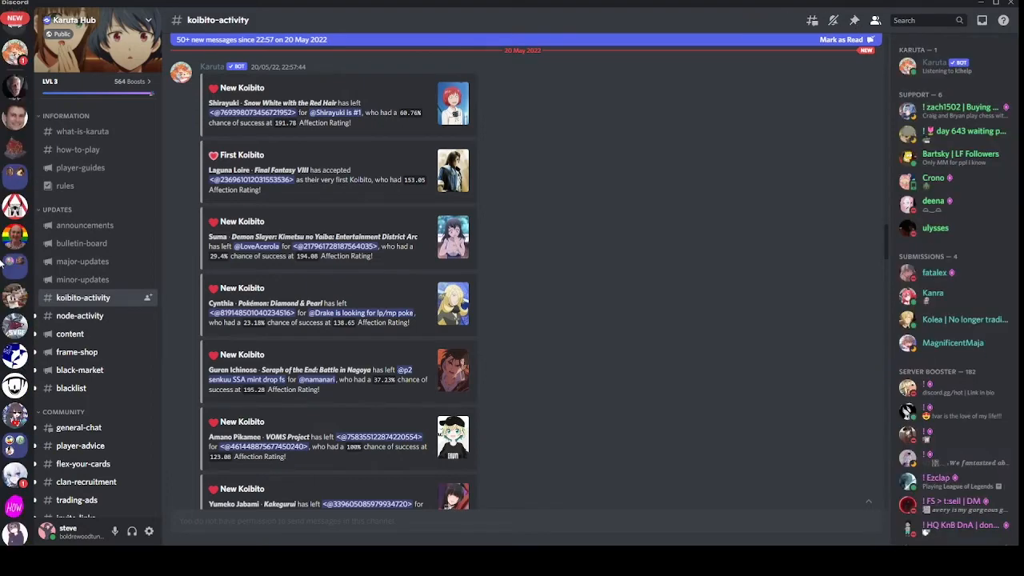
mouse_move(15, 87)
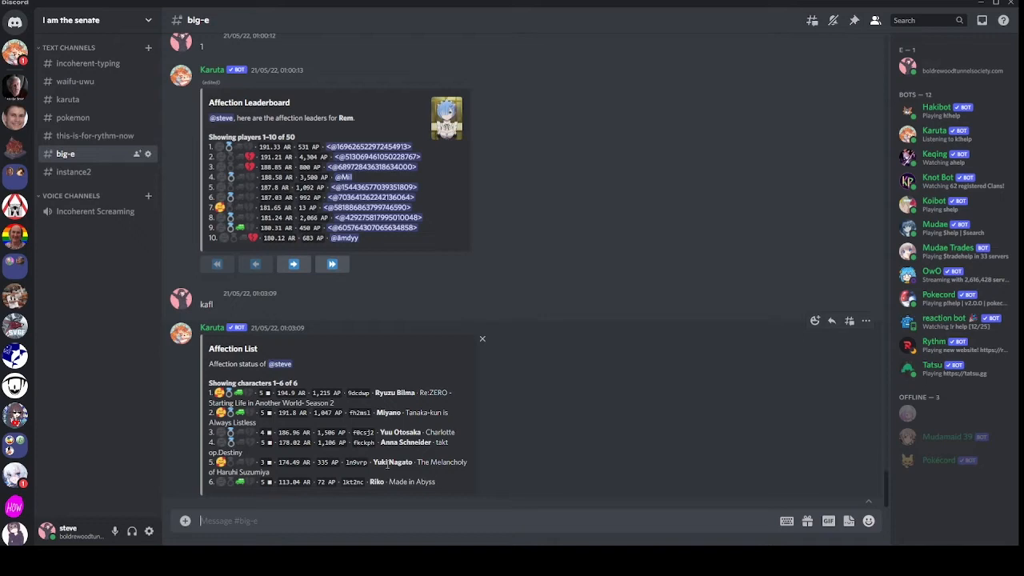
View the personal six-character affection list shown in big-e.
double_click(292, 462)
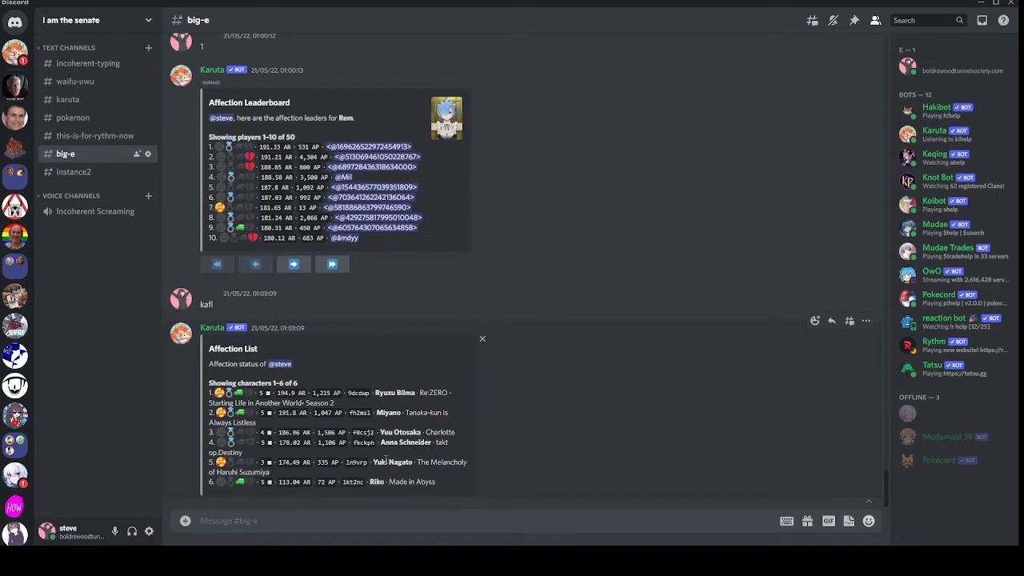
Start the 'klb' leaderboard request for Yuki Nagato in big-e.
text(klb)
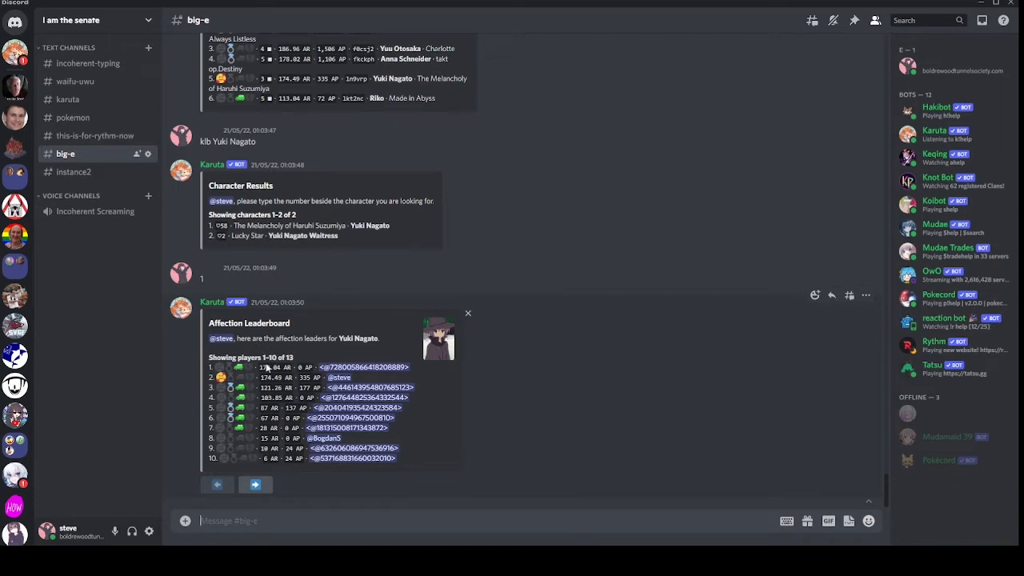
scroll(up, 3)
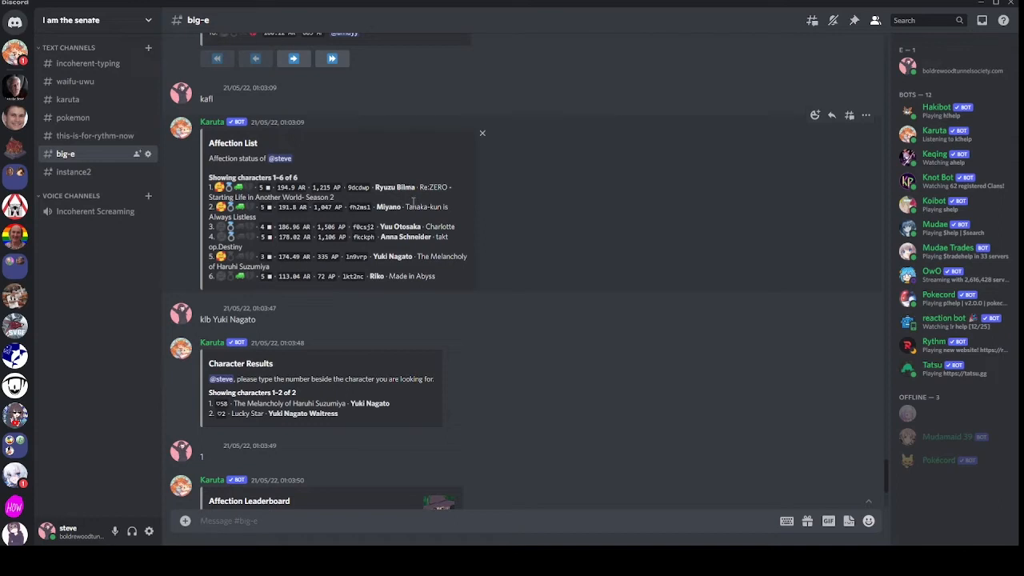
mouse_move(410, 202)
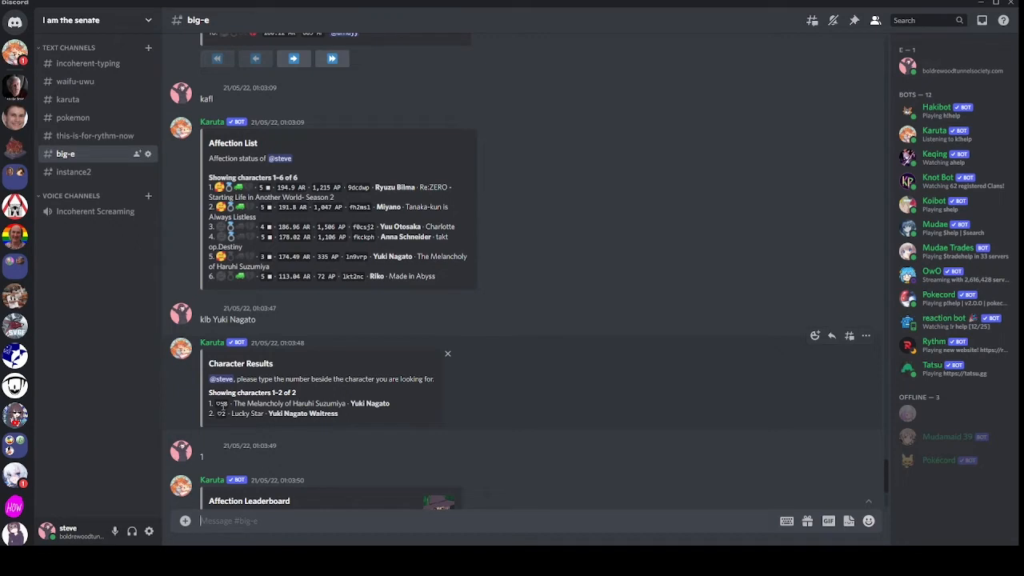
mouse_move(419, 410)
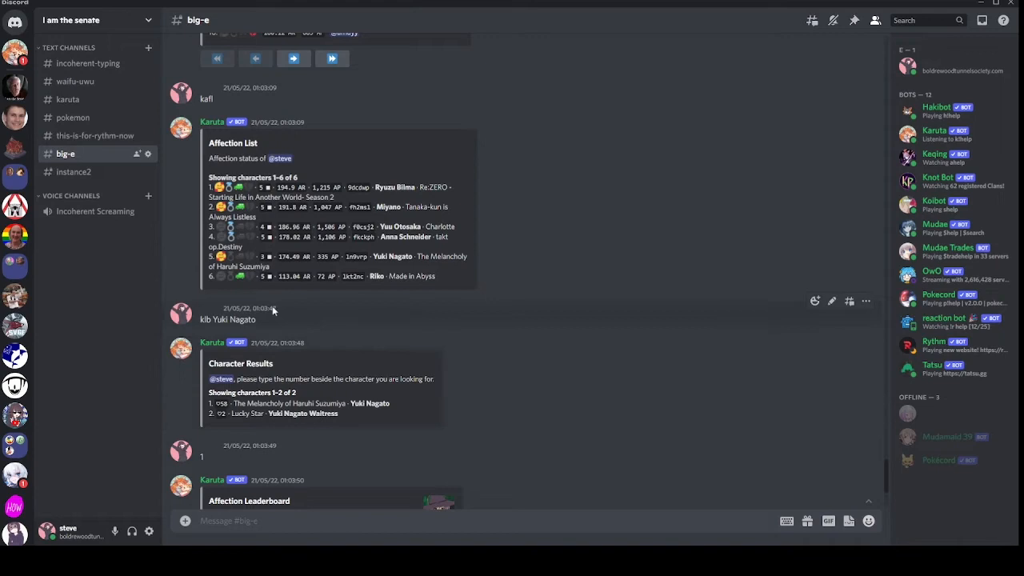
mouse_move(538, 299)
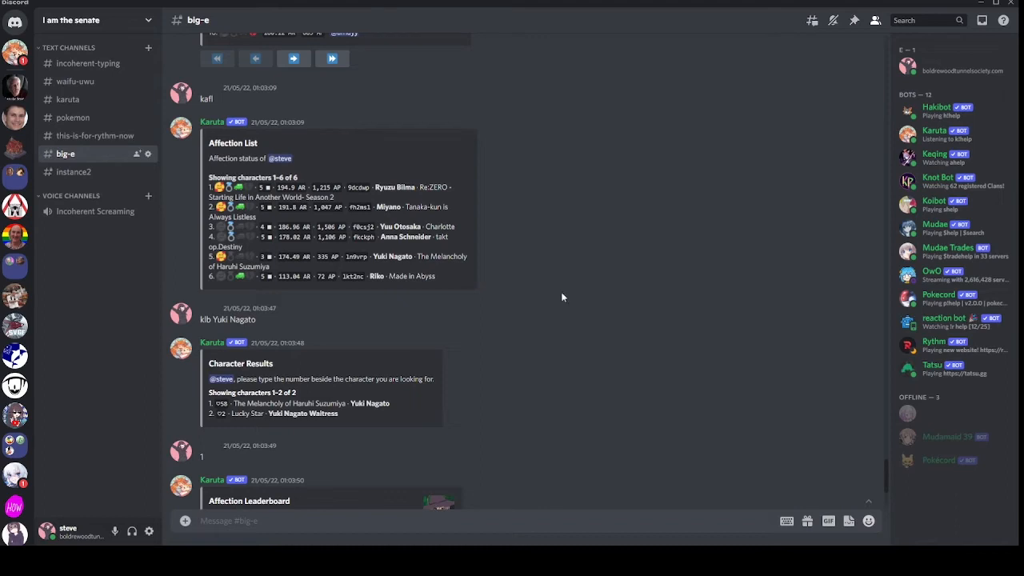
mouse_move(328, 265)
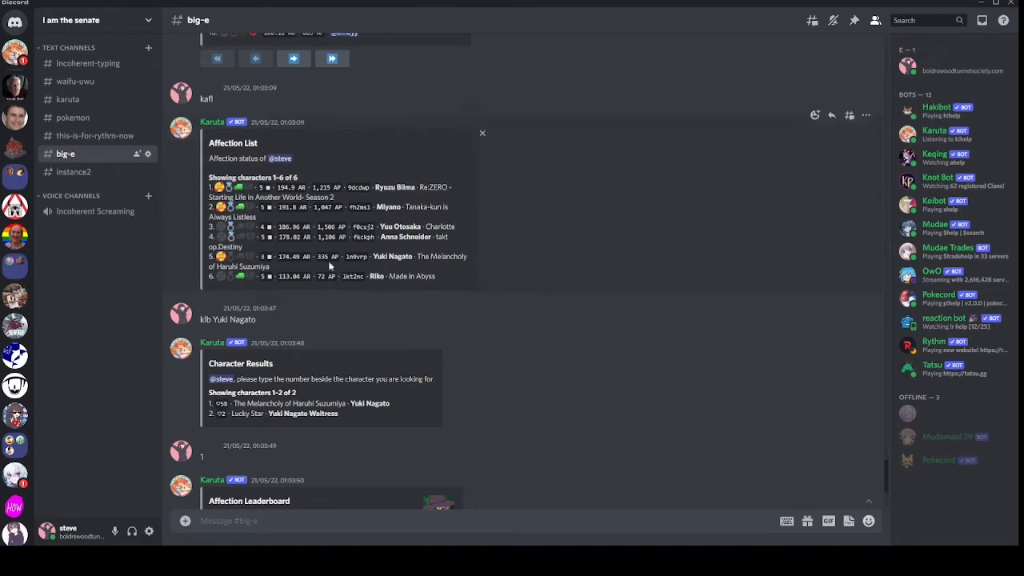
mouse_move(232, 231)
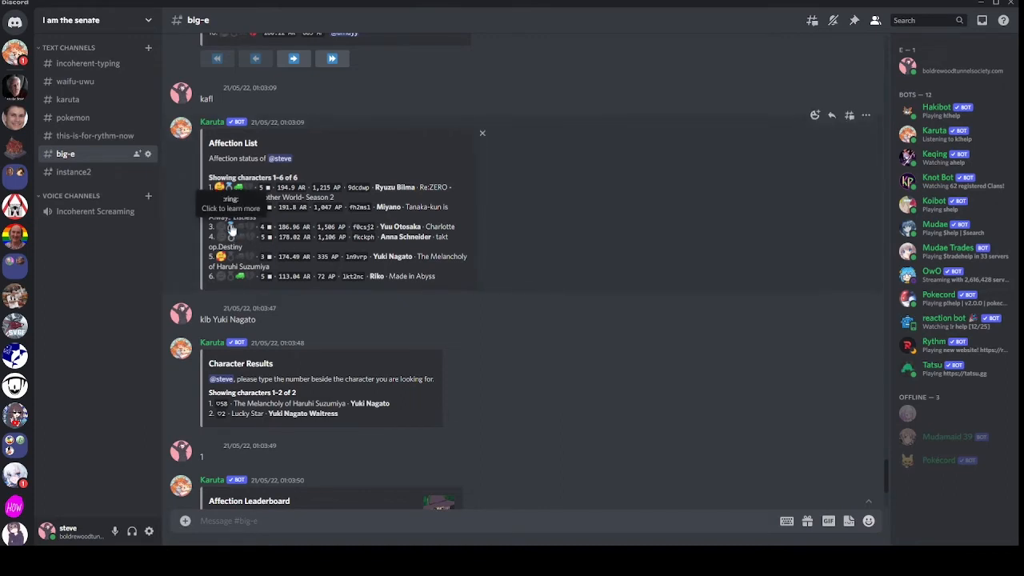
mouse_move(343, 272)
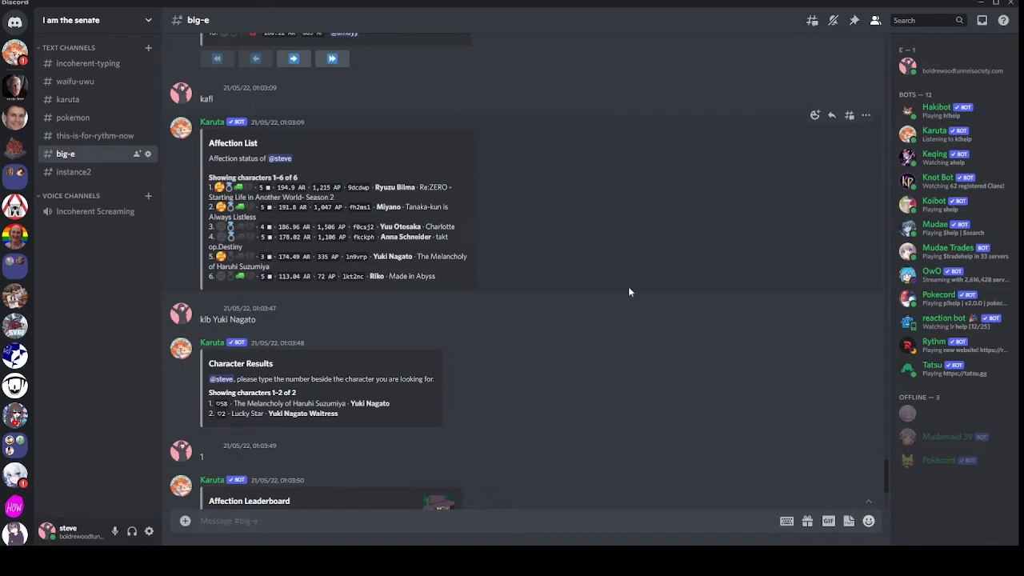
double_click(400, 227)
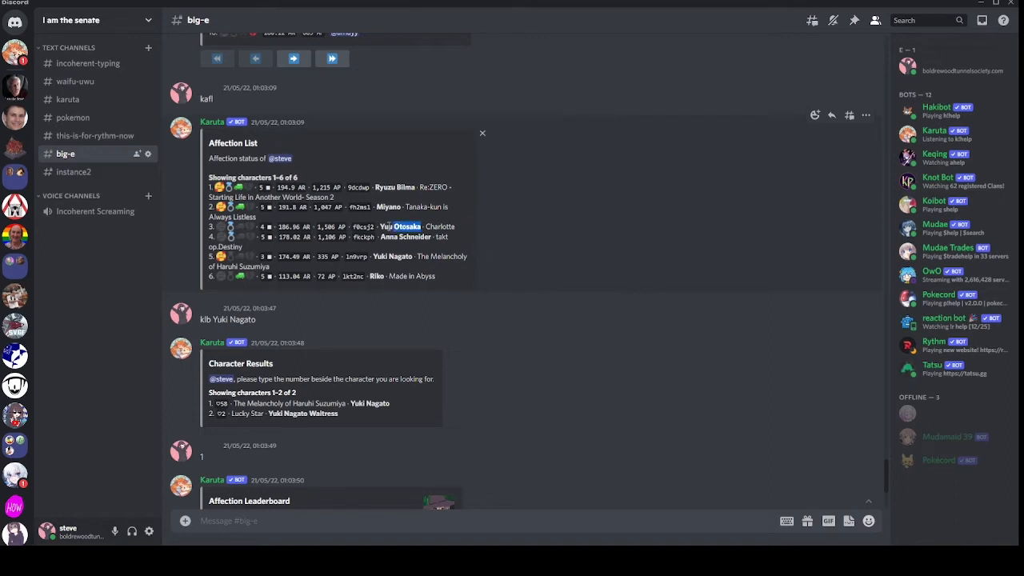
text(klb)
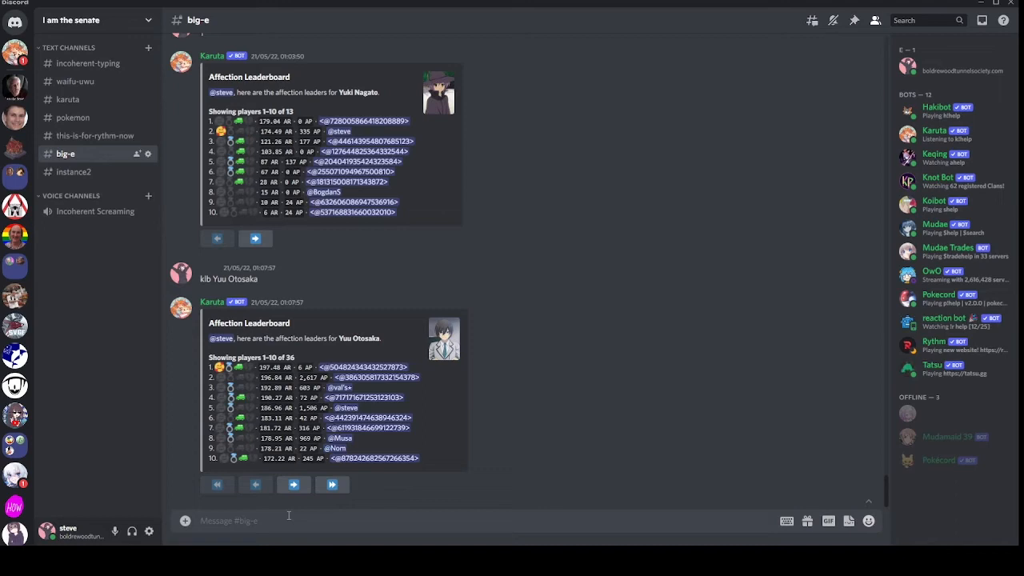
mouse_move(528, 381)
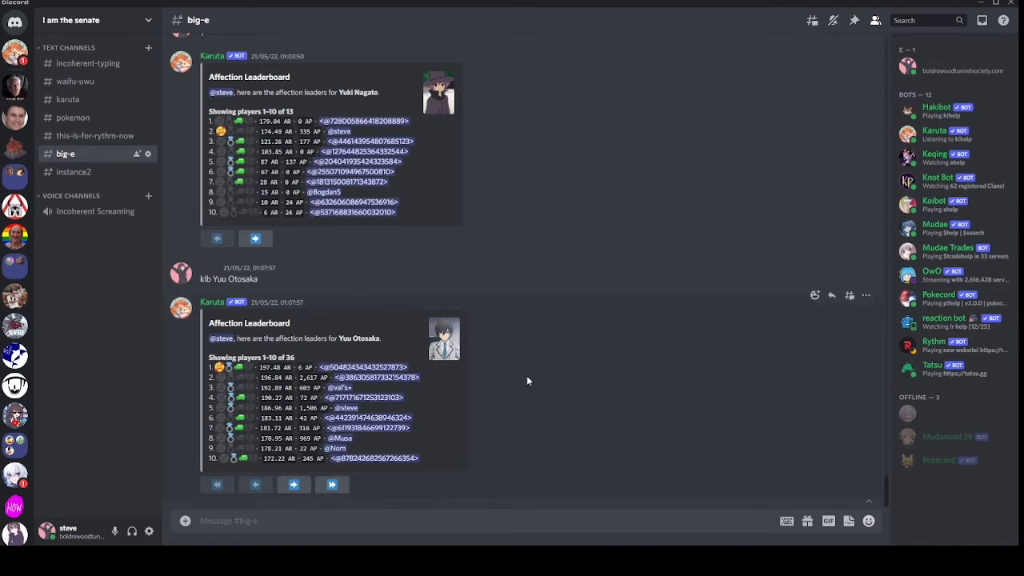
mouse_move(695, 512)
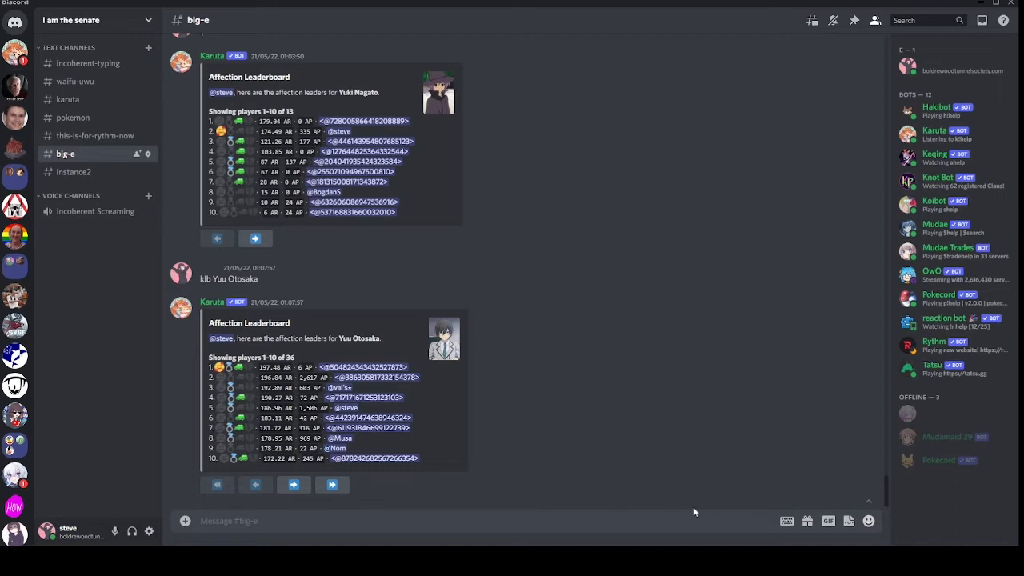
mouse_move(282, 410)
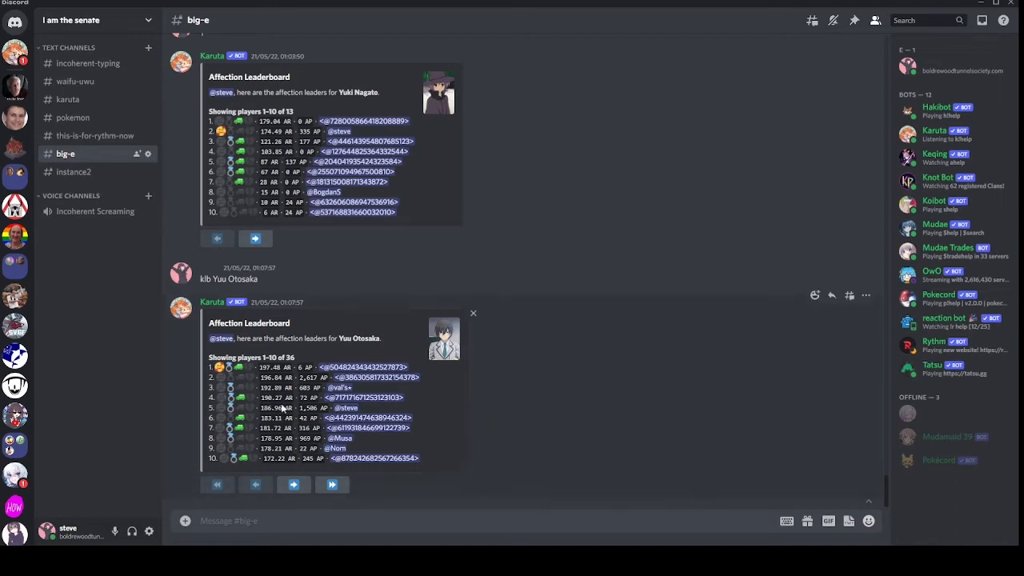
mouse_move(253, 413)
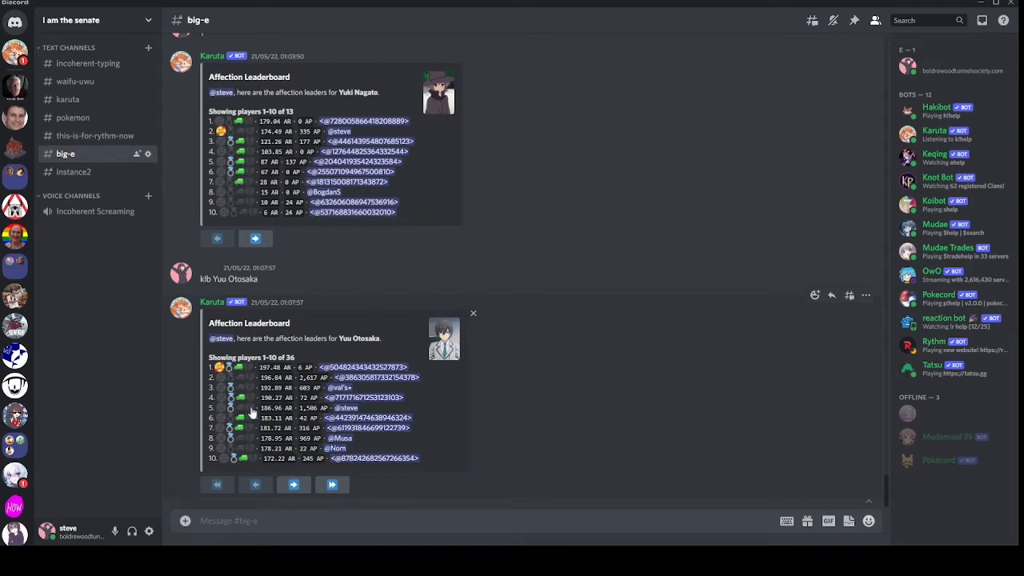
mouse_move(276, 408)
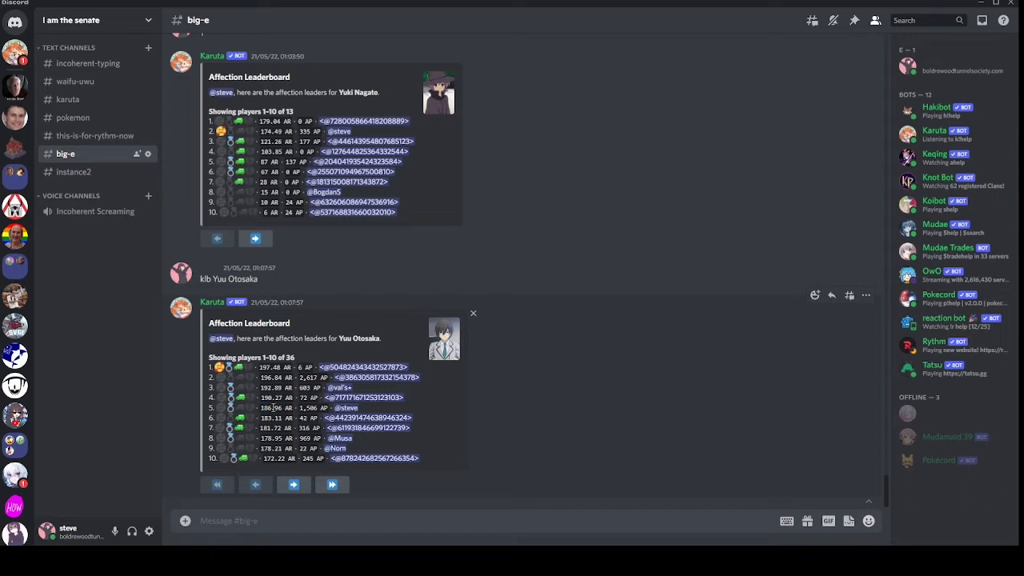
mouse_move(278, 374)
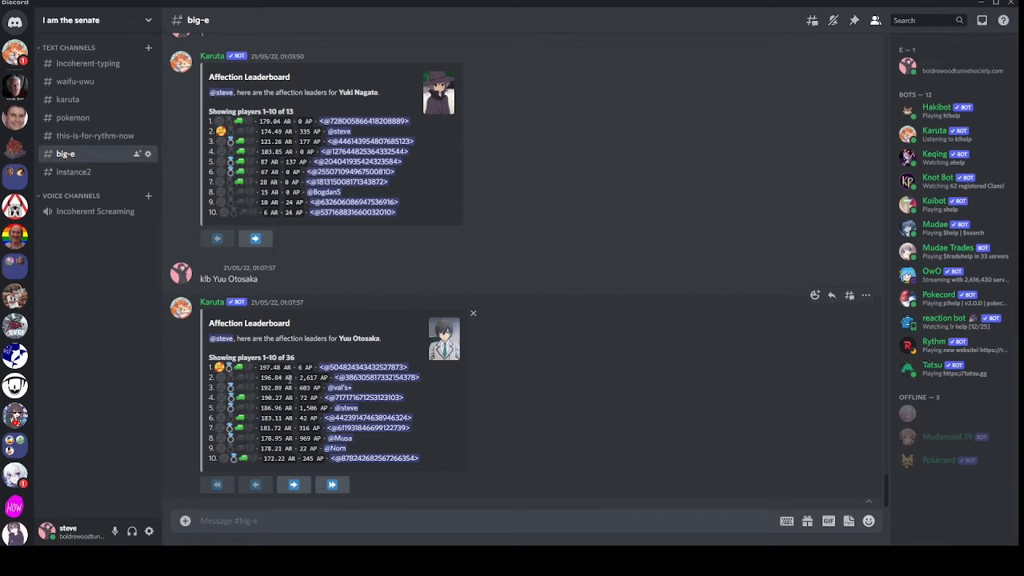
double_click(308, 378)
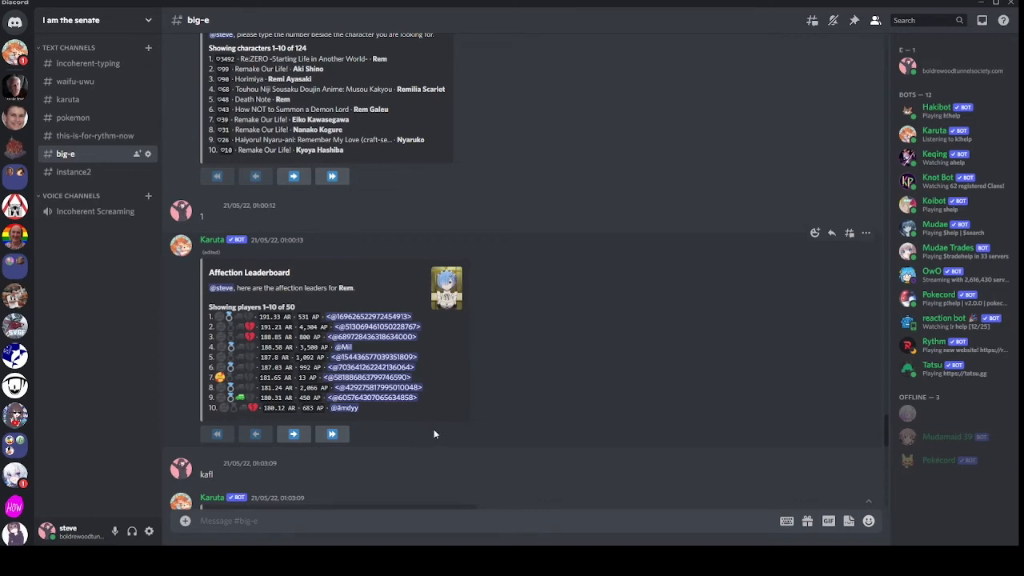
scroll(down, 3)
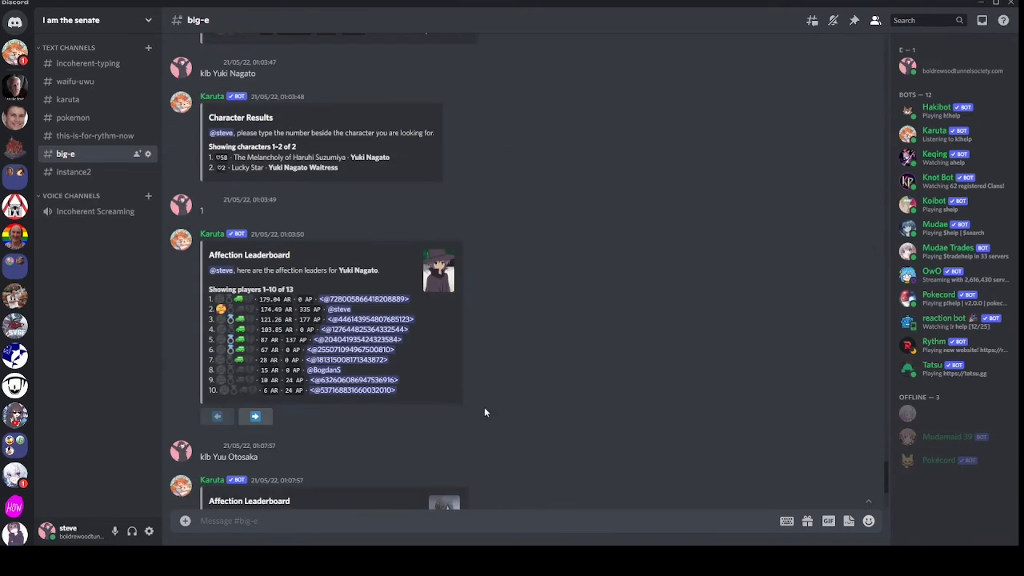
scroll(down, 3)
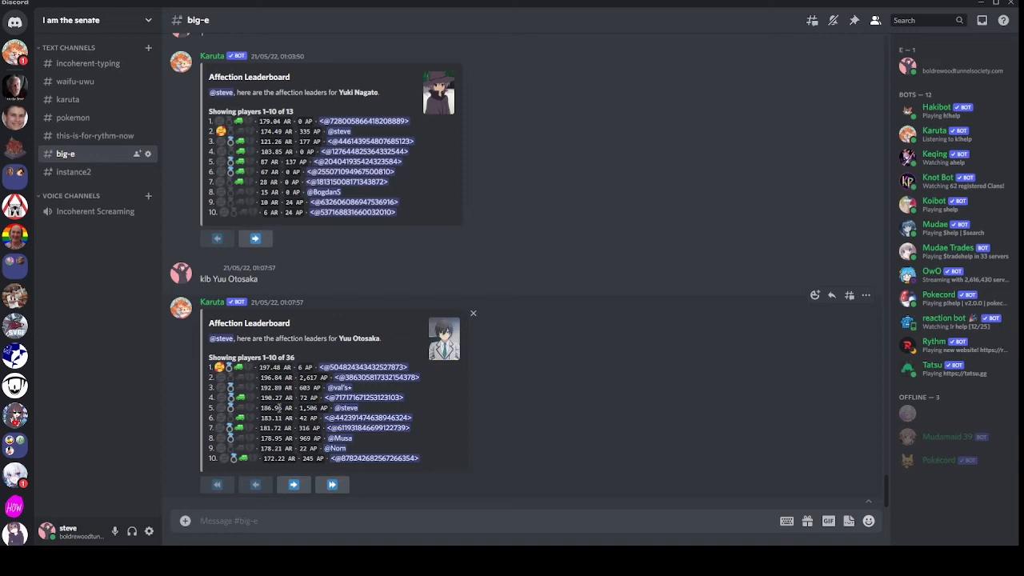
Select the message area in big-e for the kafl affection list command.
double_click(266, 408)
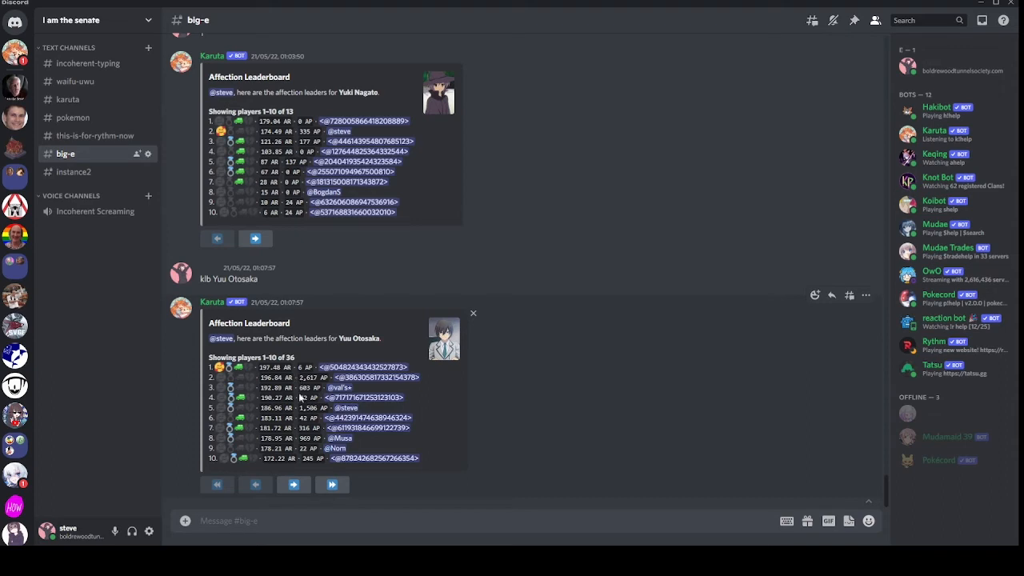
mouse_move(301, 397)
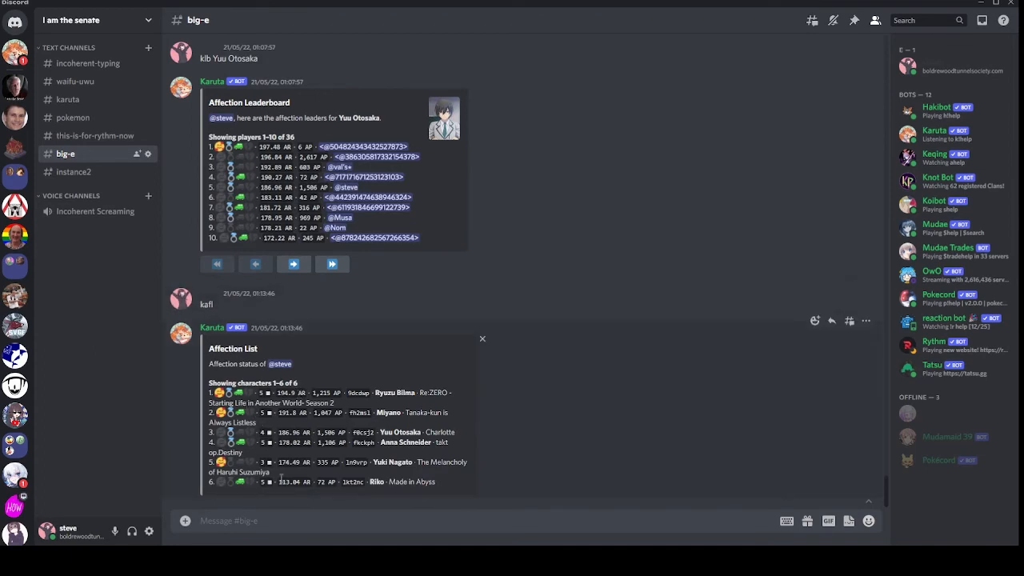
mouse_move(266, 496)
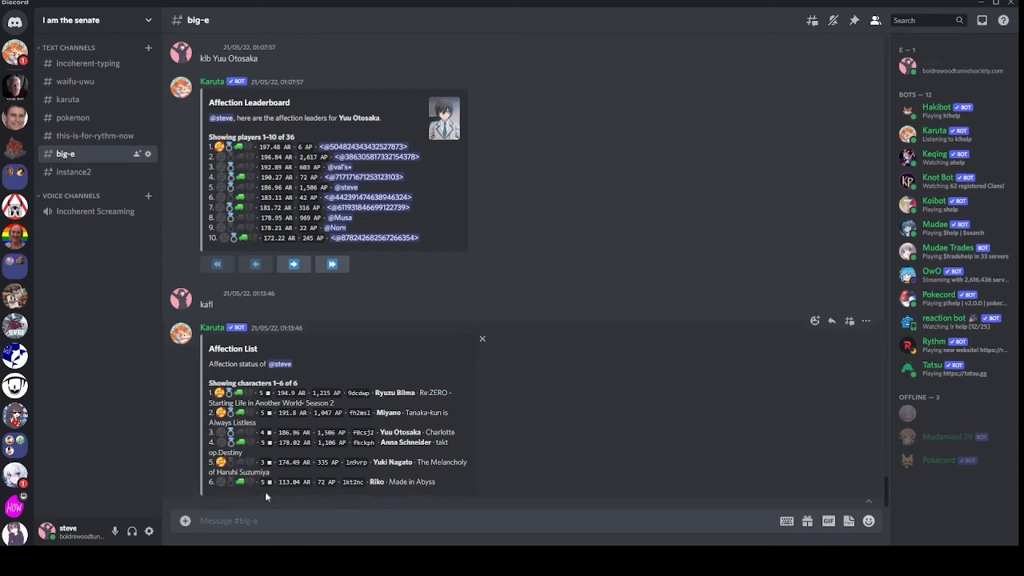
mouse_move(240, 442)
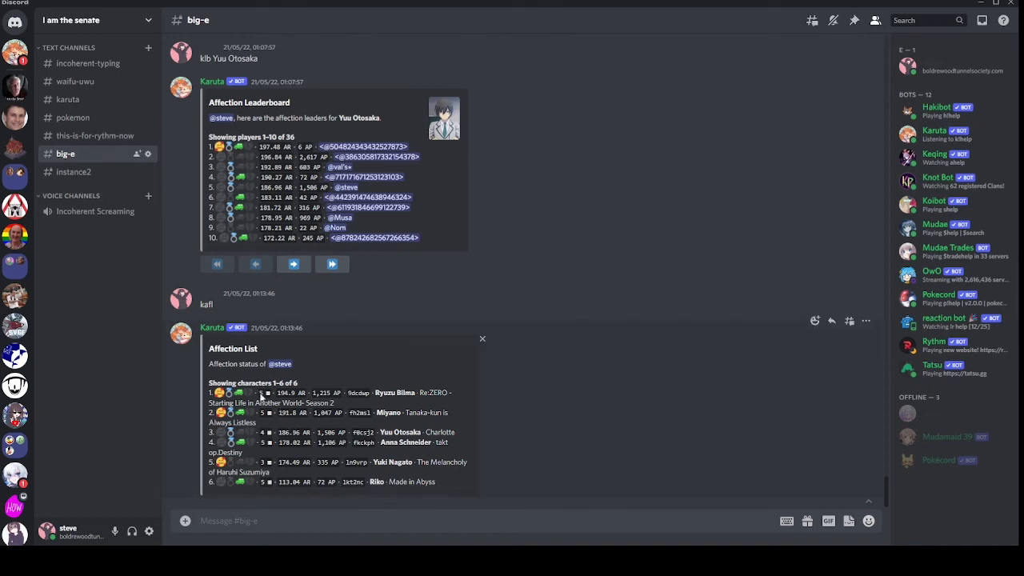
mouse_move(282, 426)
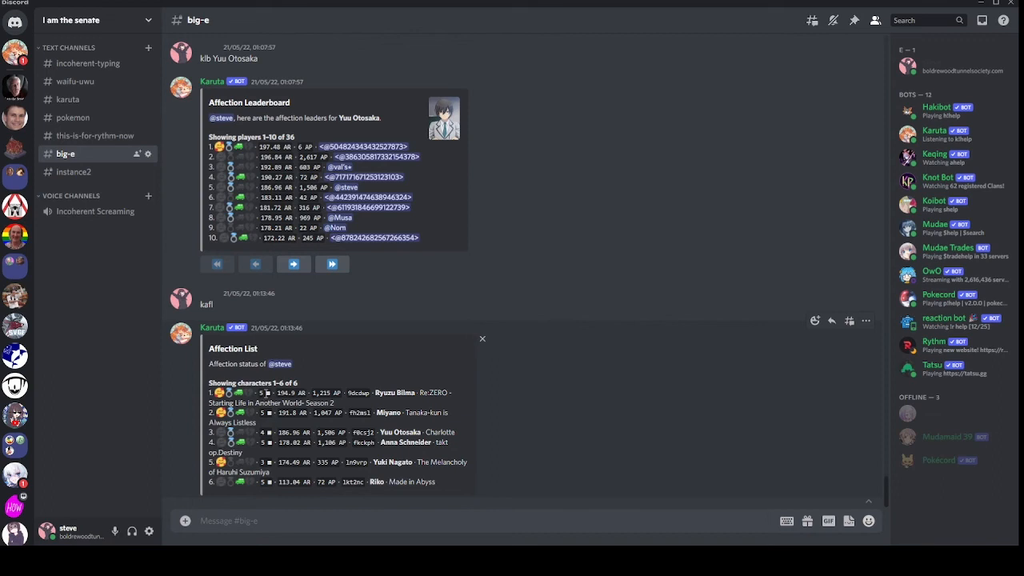
mouse_move(292, 510)
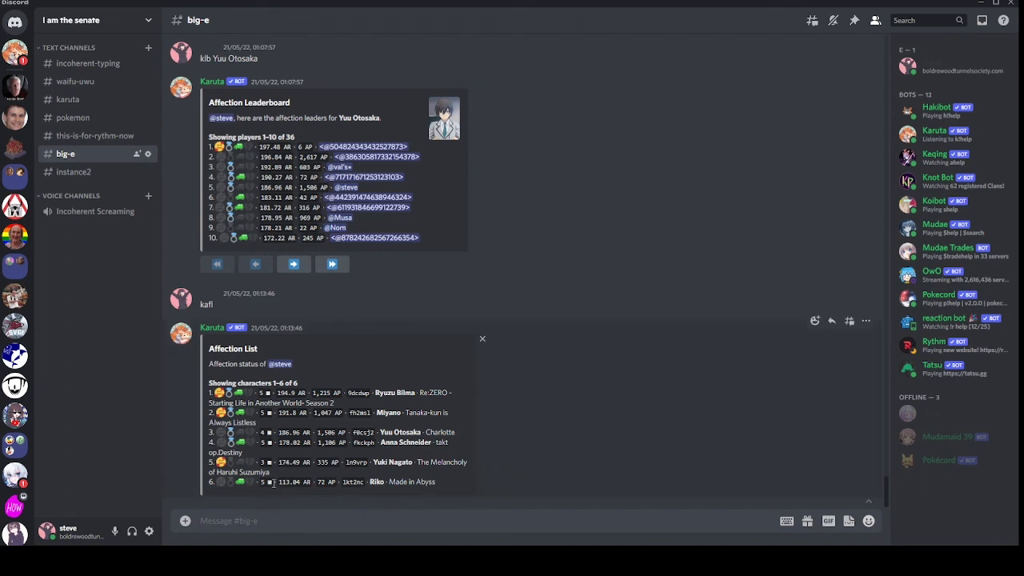
mouse_move(269, 495)
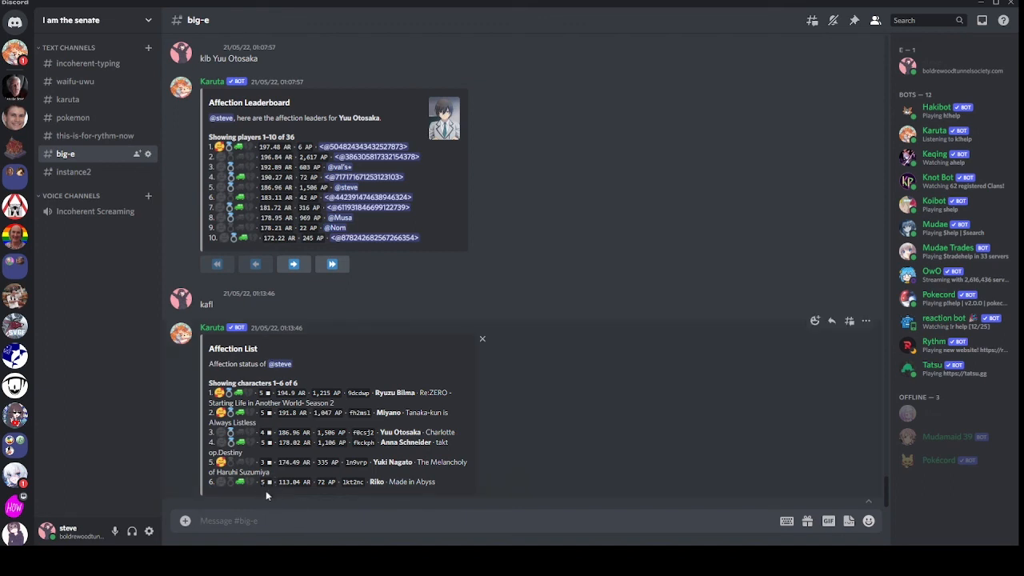